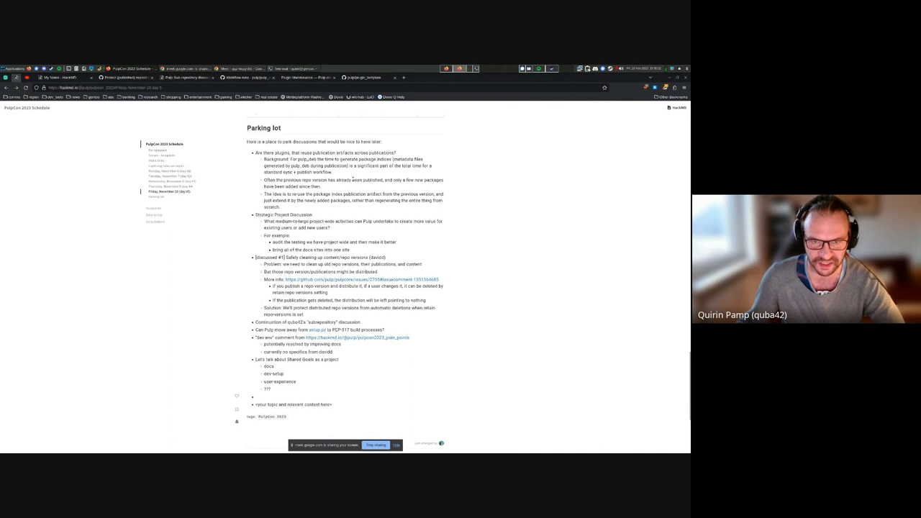
pyautogui.moveTo(460, 171)
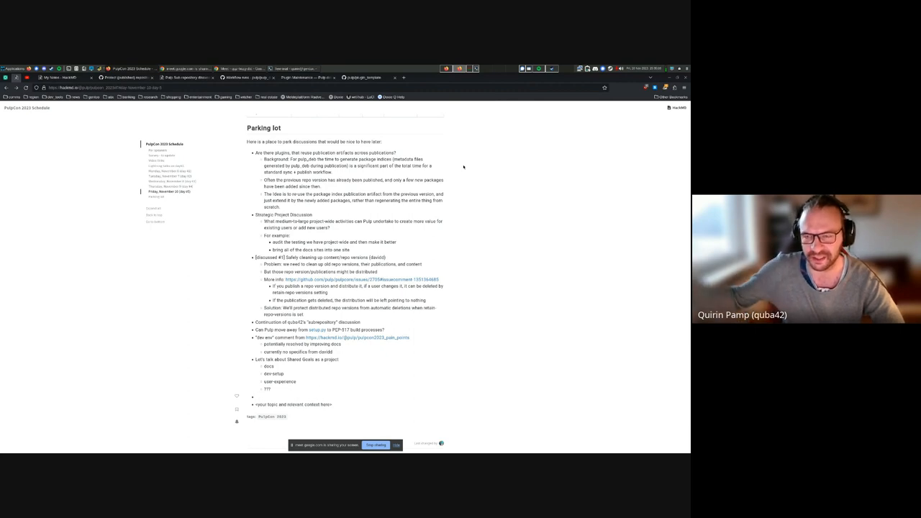
pyautogui.moveTo(459, 164)
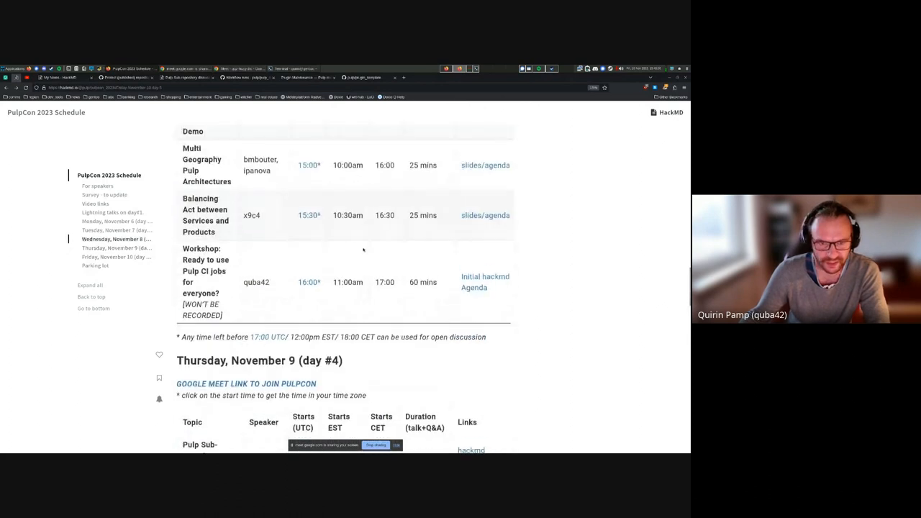
# Open the 'hackmd discussion document' link from the November 9 schedule in a new tab.
pyautogui.scroll(-3)
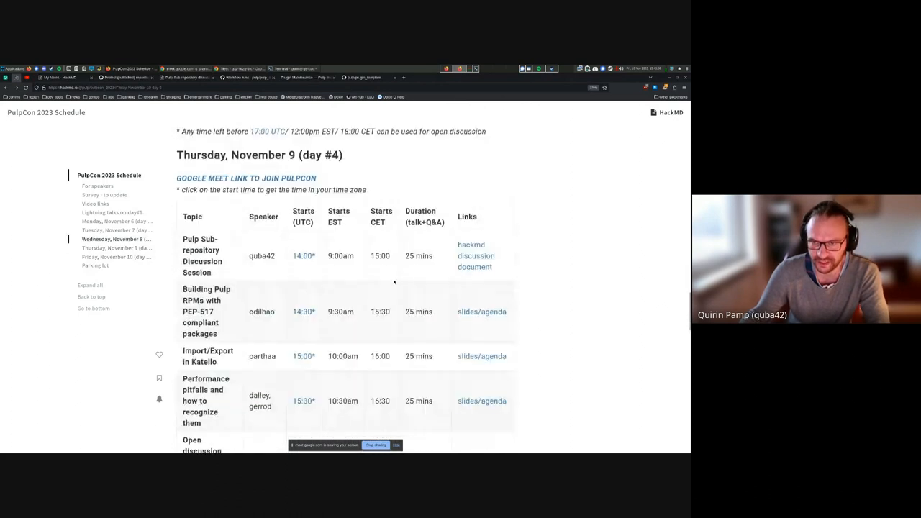
pyautogui.rightClick(475, 256)
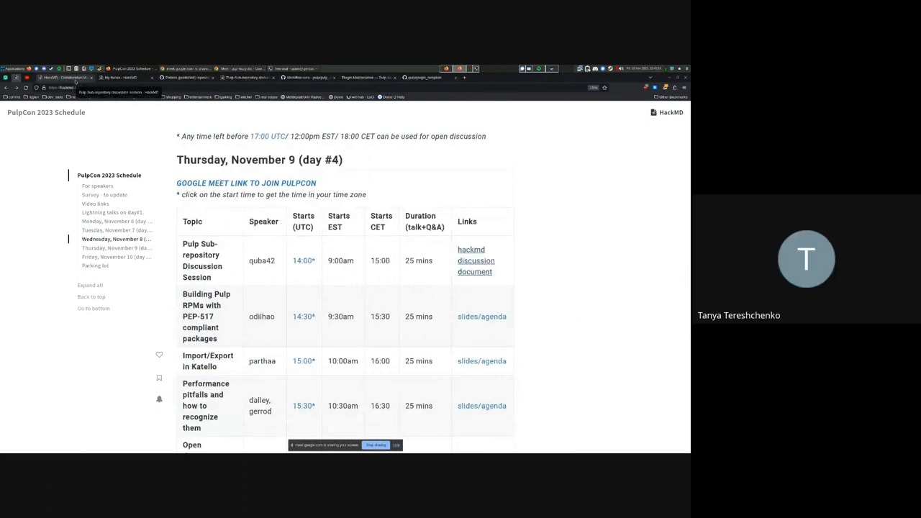
pyautogui.click(470, 260)
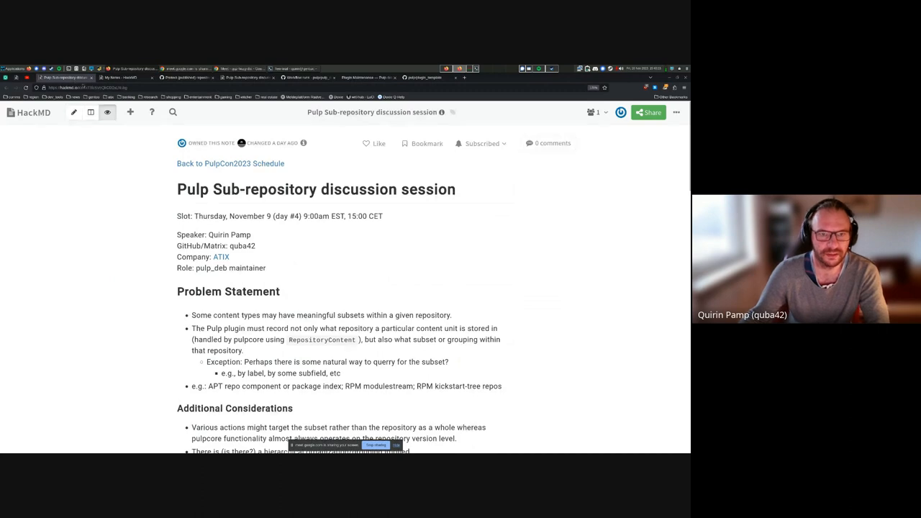